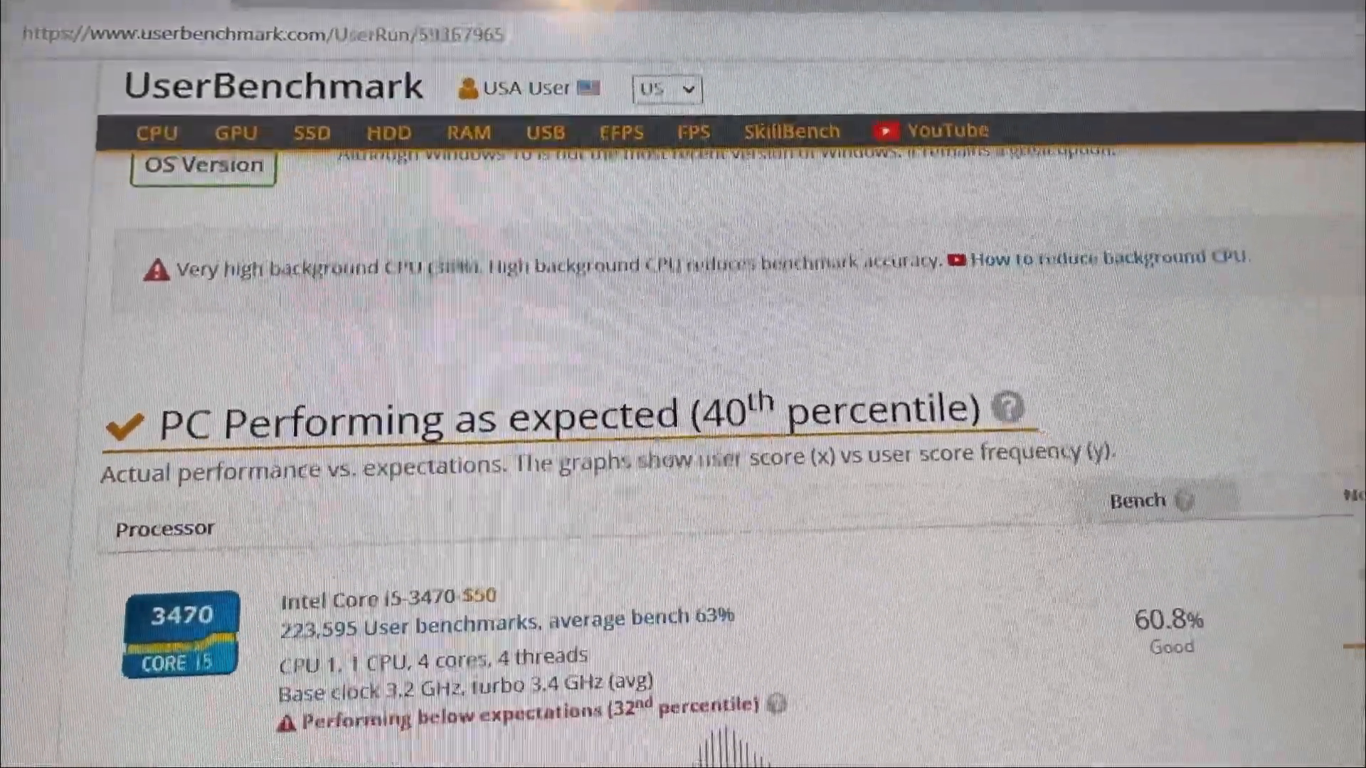
scroll("down", 3)
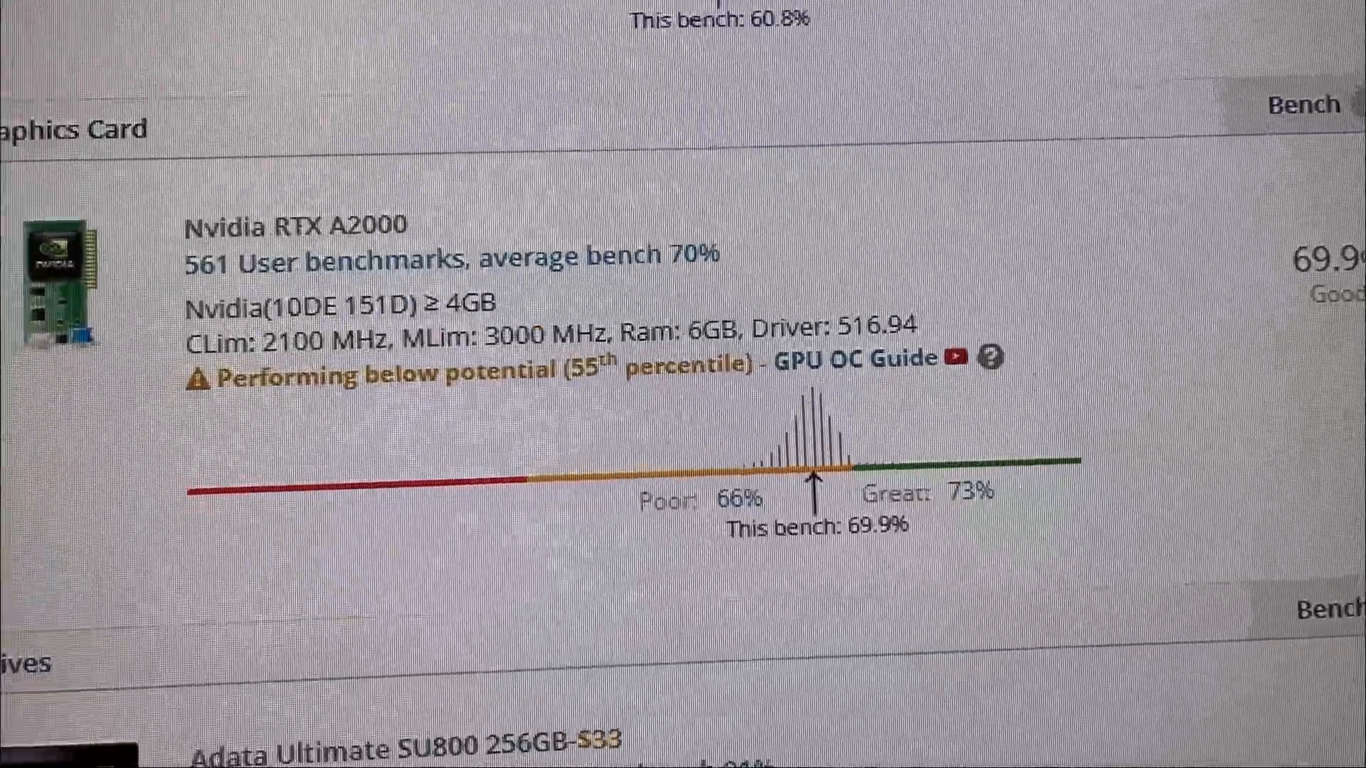
scroll("down", 3)
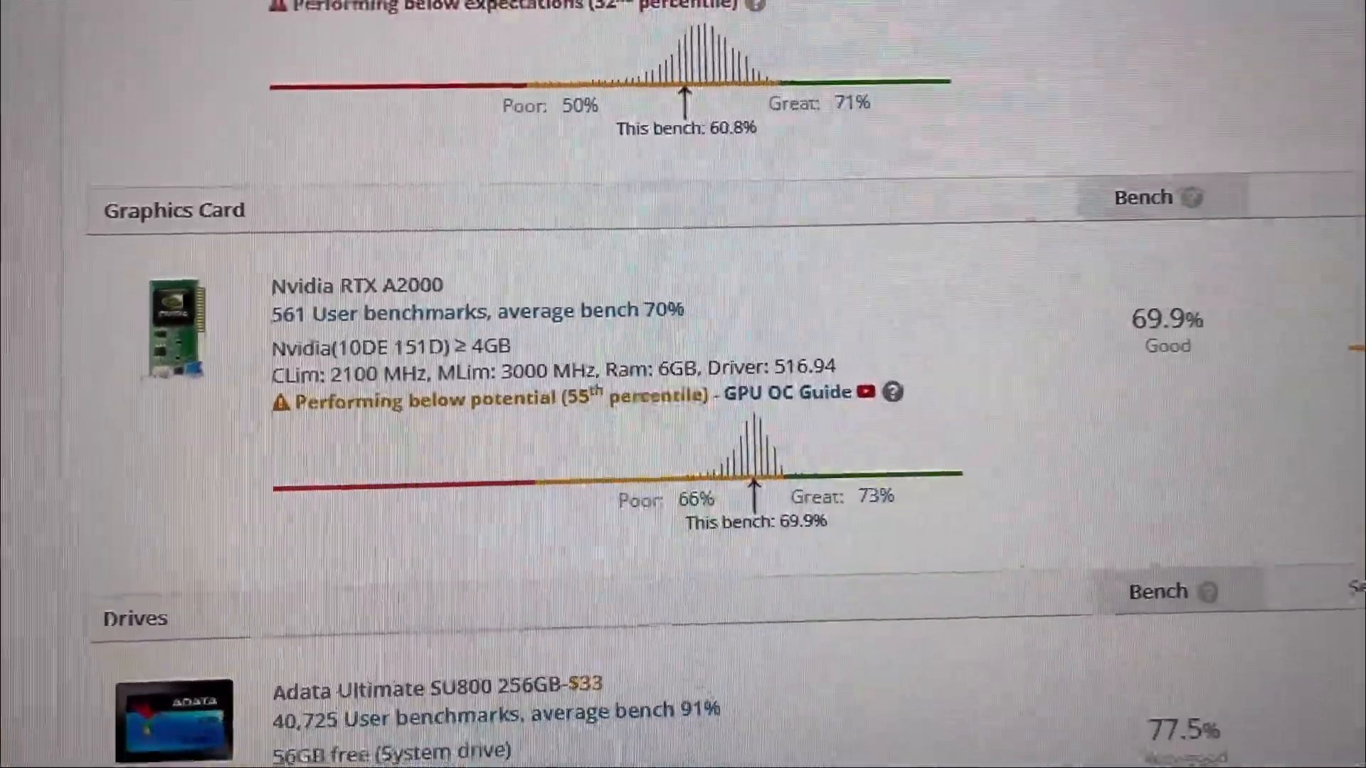